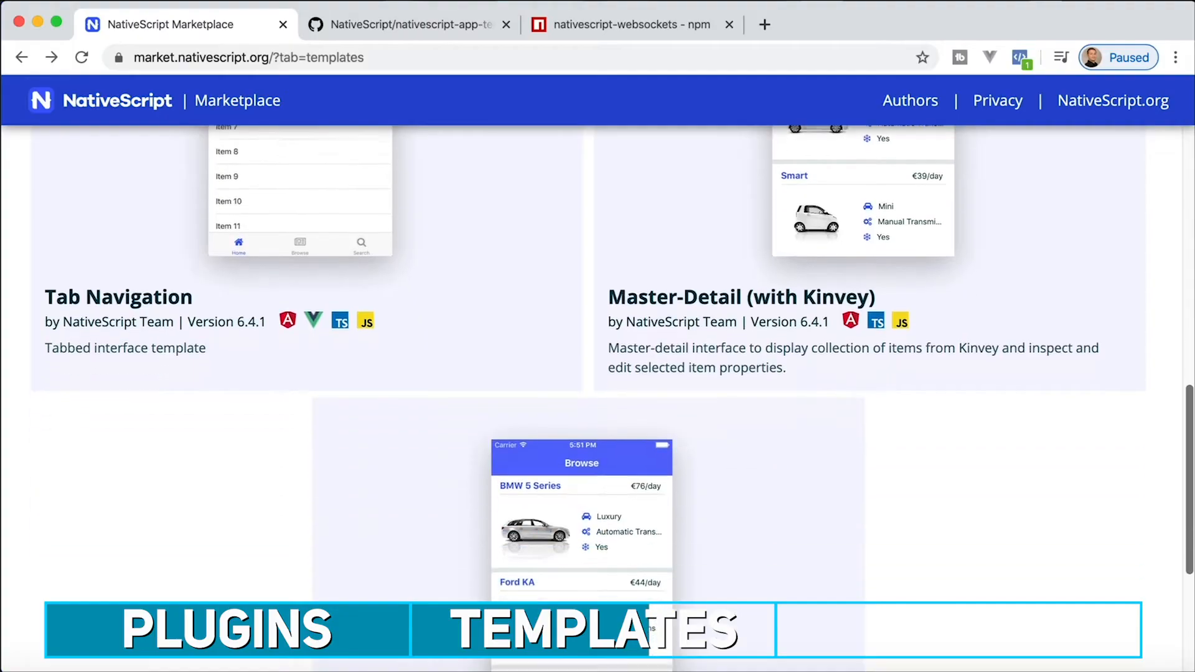
{"action": "scroll", "scroll_direction": "down", "scroll_amount": 3}
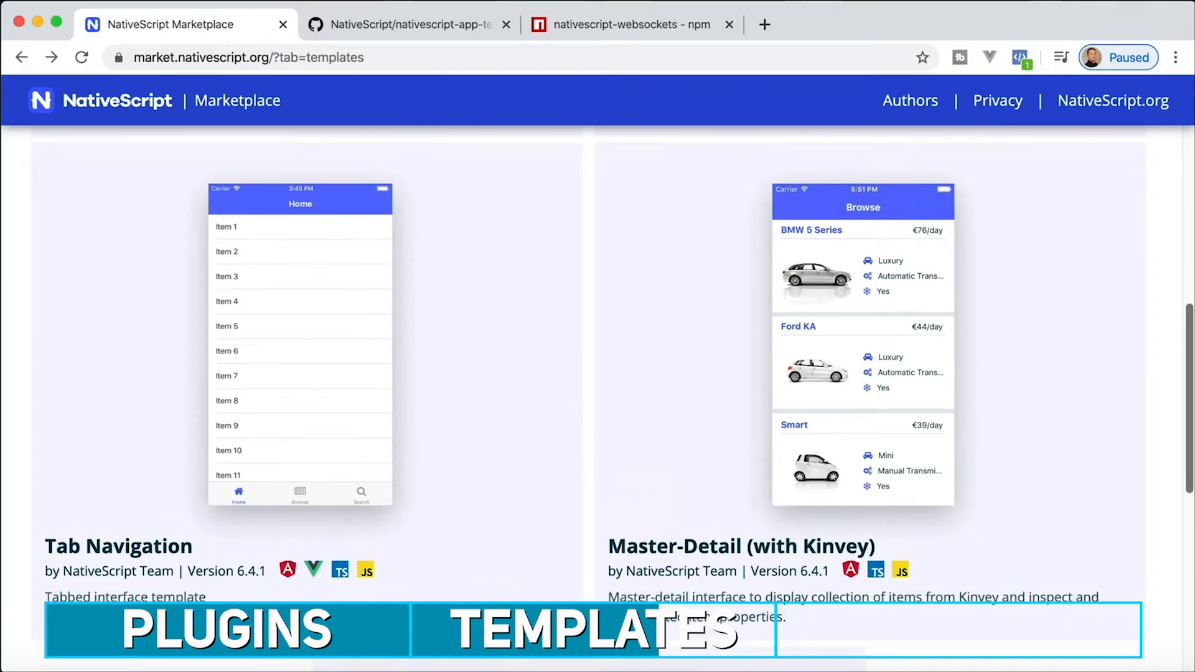
{"action": "scroll", "scroll_direction": "down", "scroll_amount": 3}
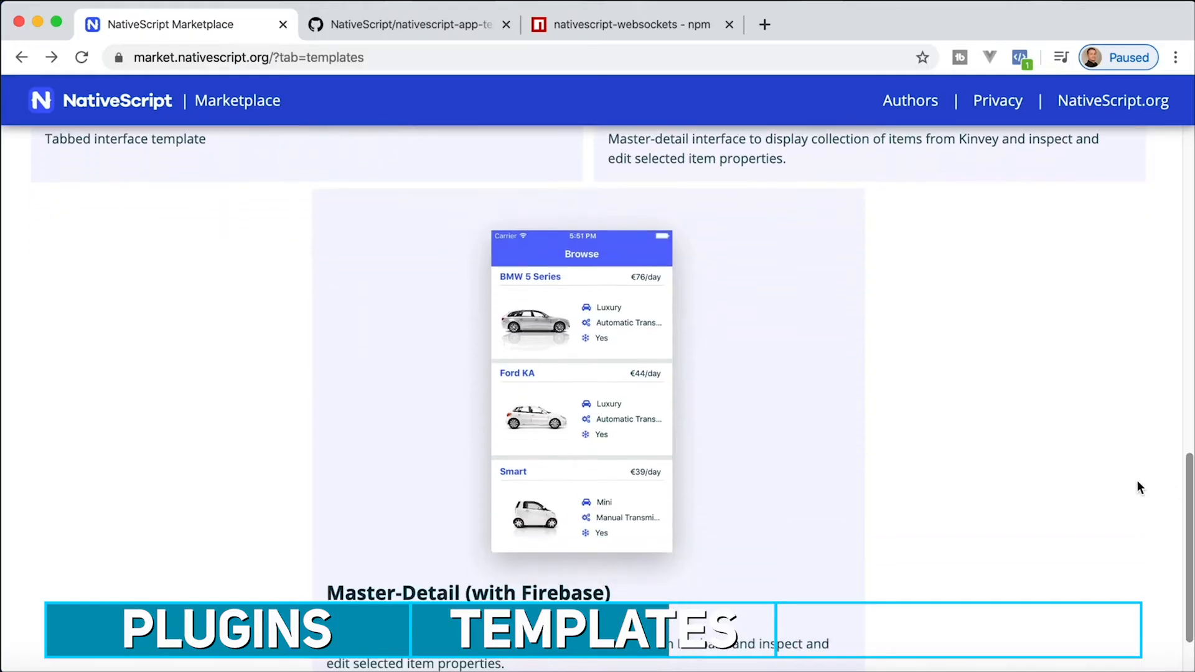